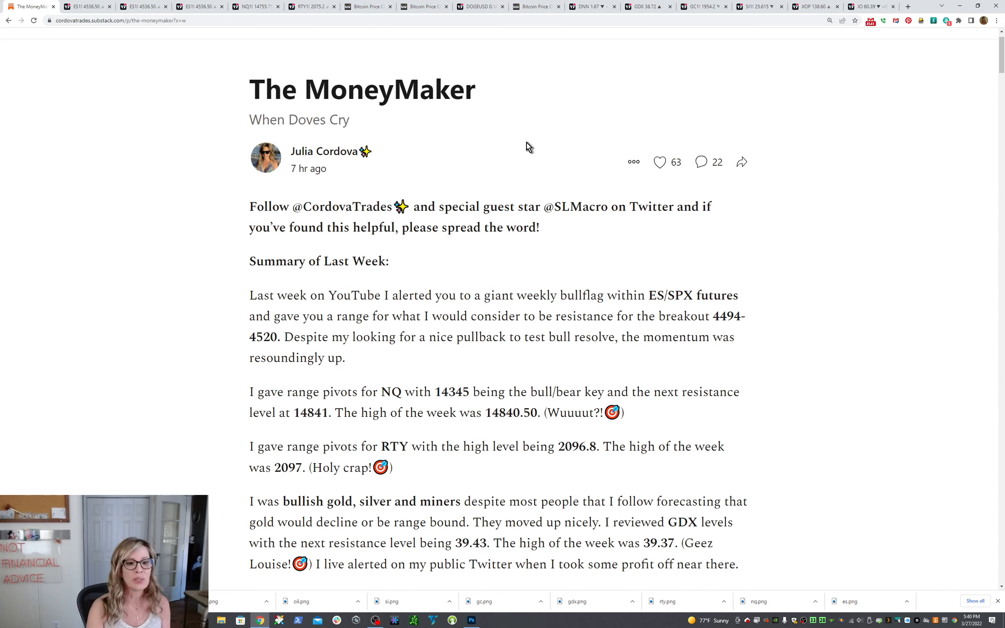
pyautogui.moveTo(553, 148)
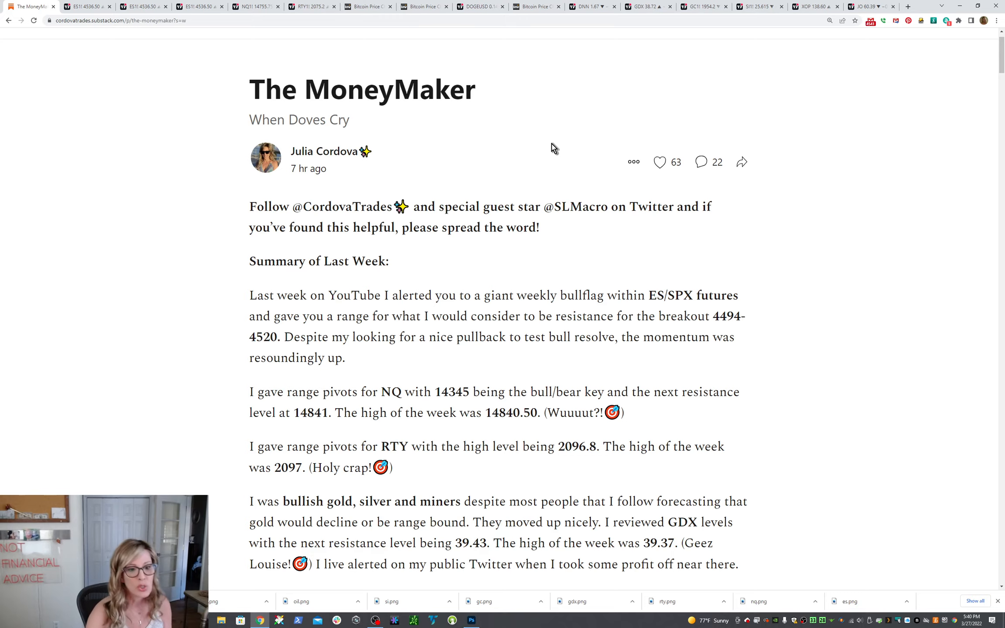
# - Scroll down to the crude oil and natural gas paragraph of the Summary of Last Week
pyautogui.scroll(-3)
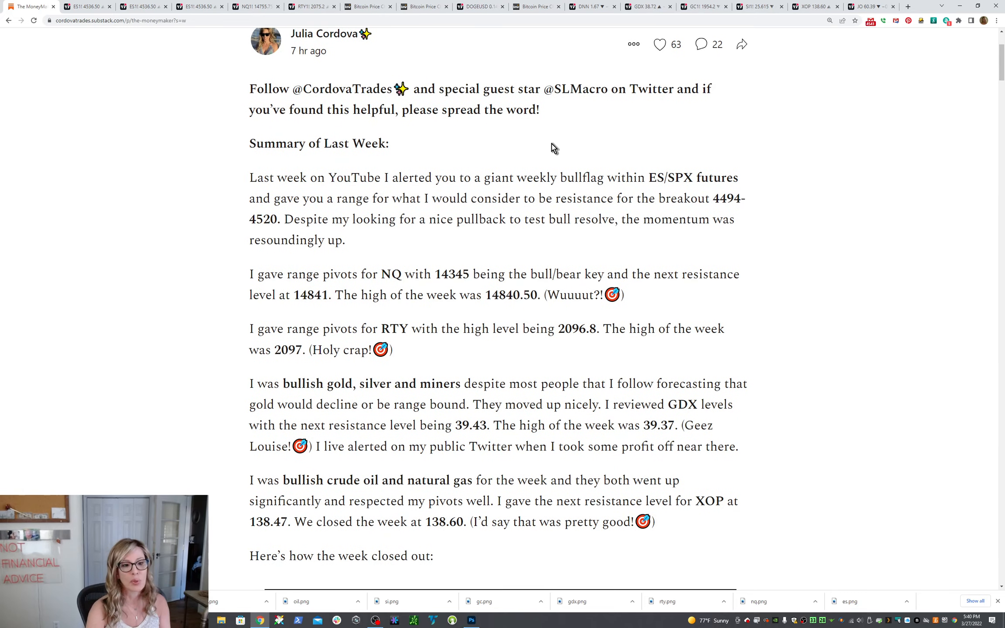
pyautogui.moveTo(559, 212)
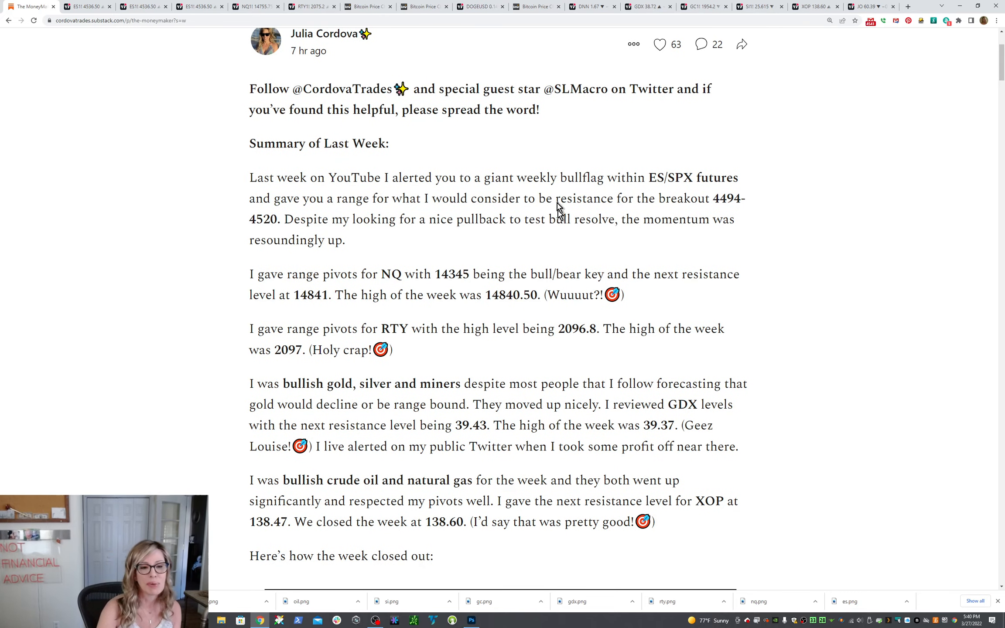
pyautogui.moveTo(806, 248)
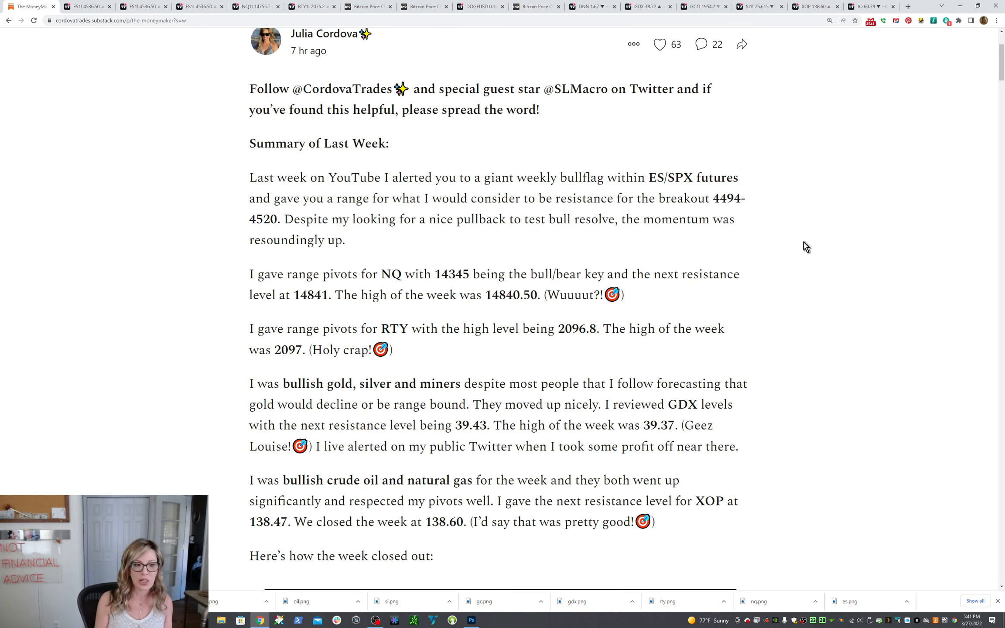
# - Scroll down to the top of the Week ending 3/25/22 table with Indices and Crypto rows
pyautogui.scroll(-3)
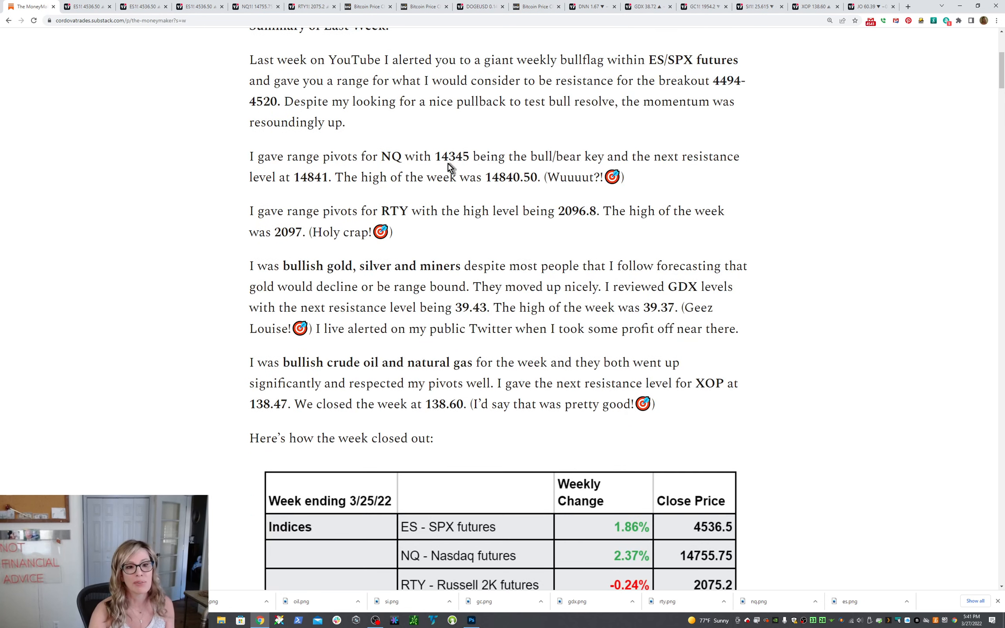
pyautogui.moveTo(518, 183)
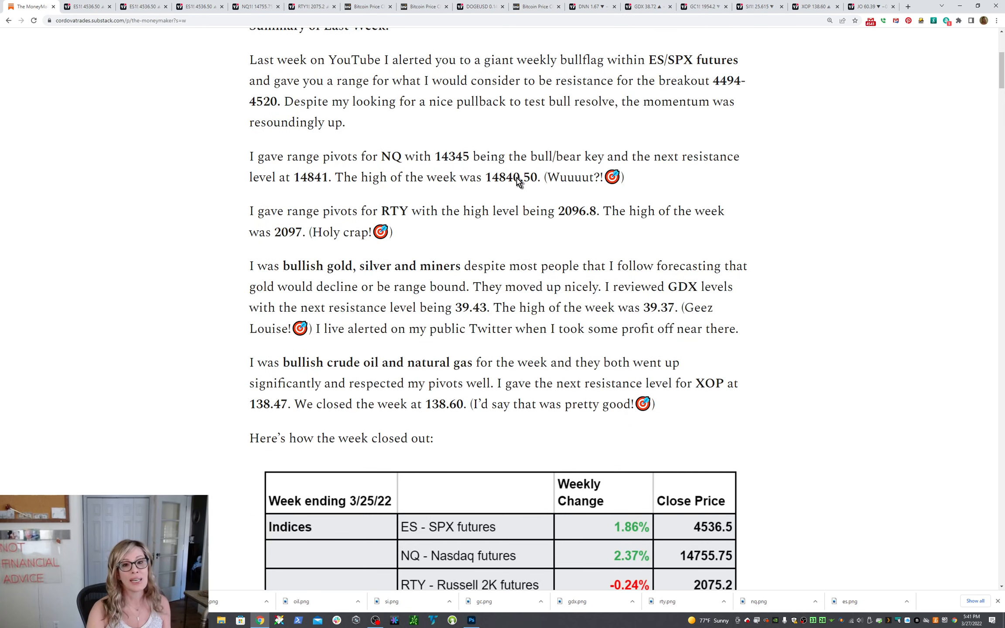
pyautogui.moveTo(520, 188)
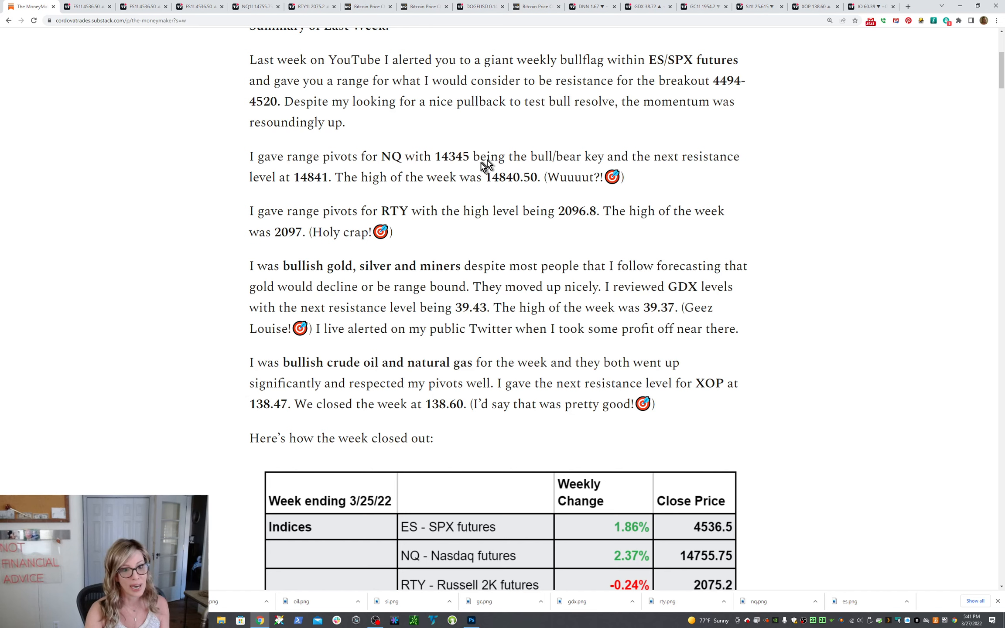
pyautogui.scroll(-3)
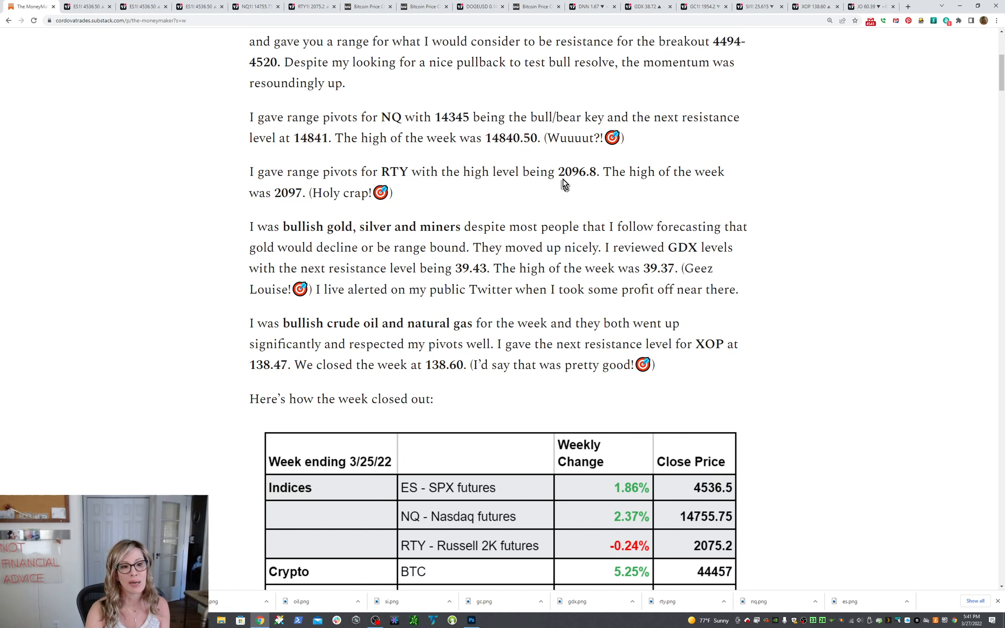
pyautogui.moveTo(594, 184)
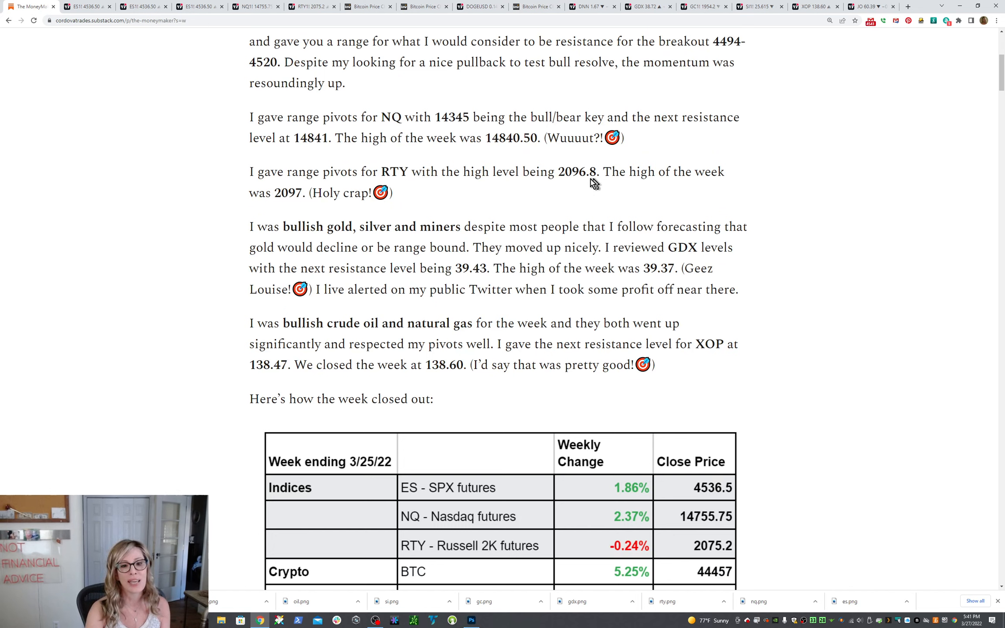
pyautogui.moveTo(471, 193)
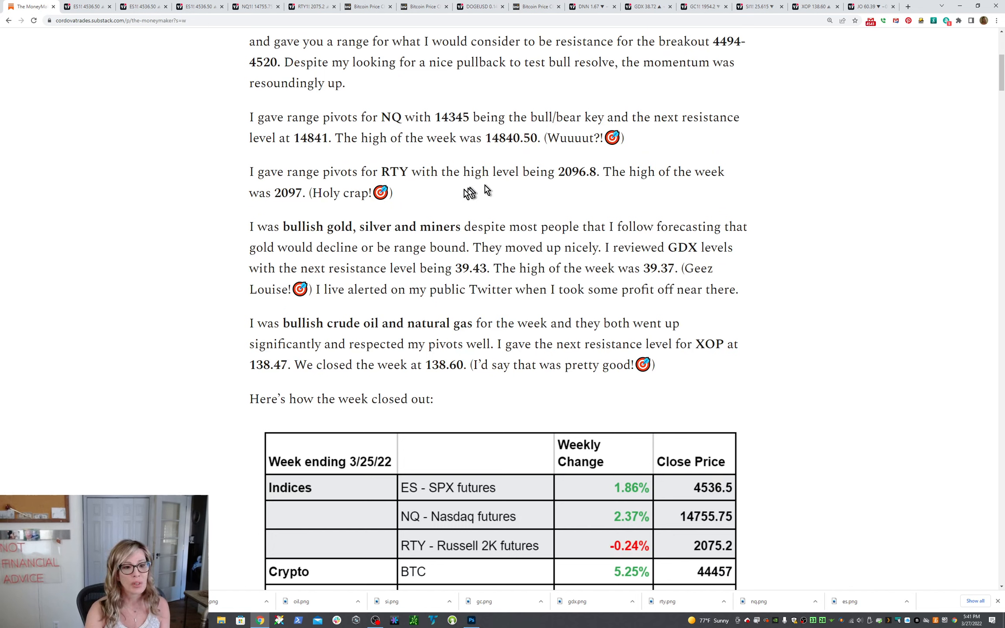
pyautogui.moveTo(503, 191)
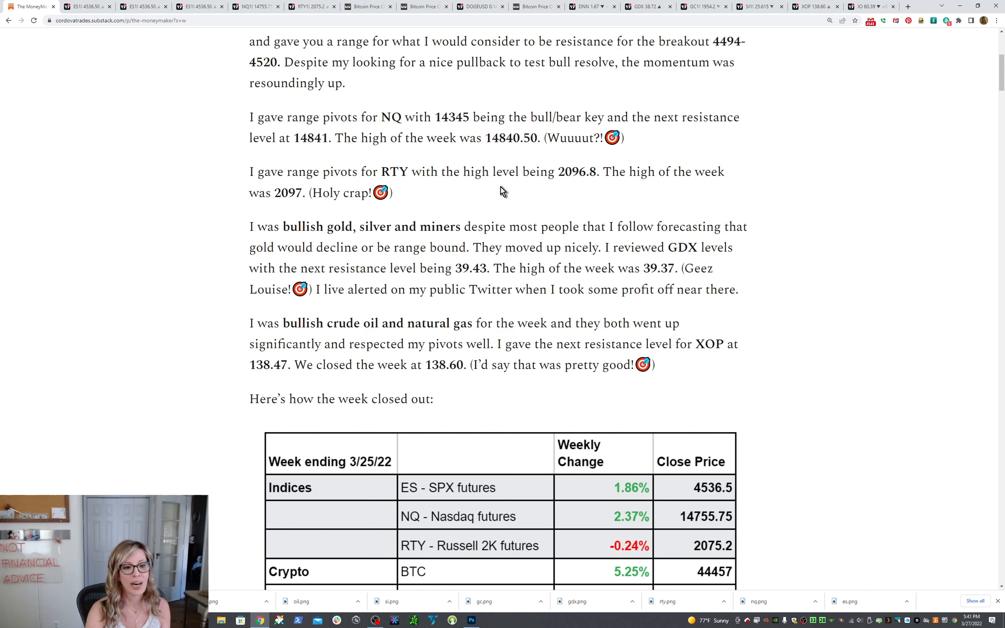
pyautogui.scroll(-3)
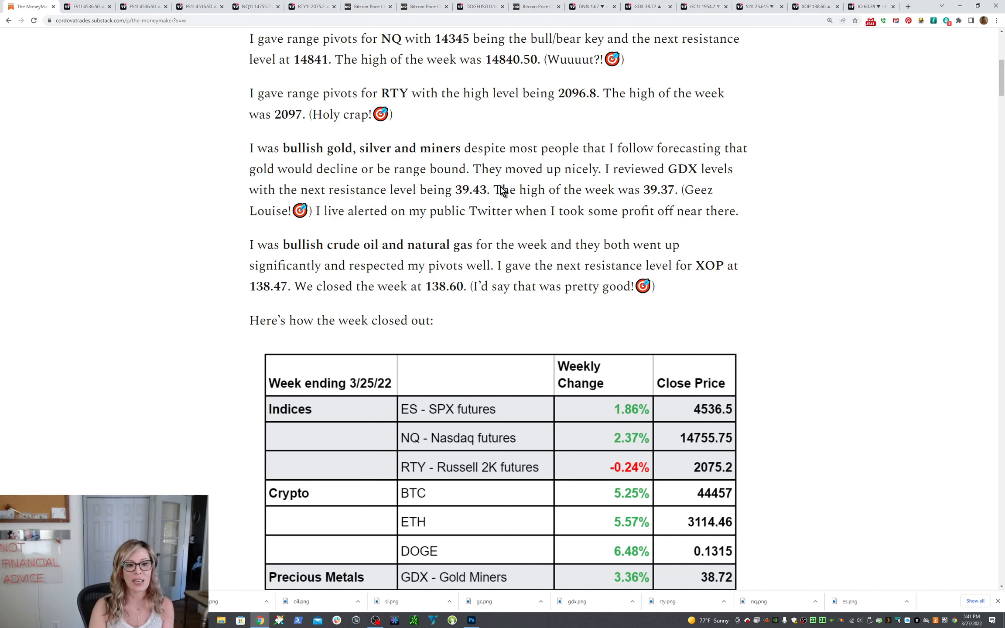
pyautogui.moveTo(596, 206)
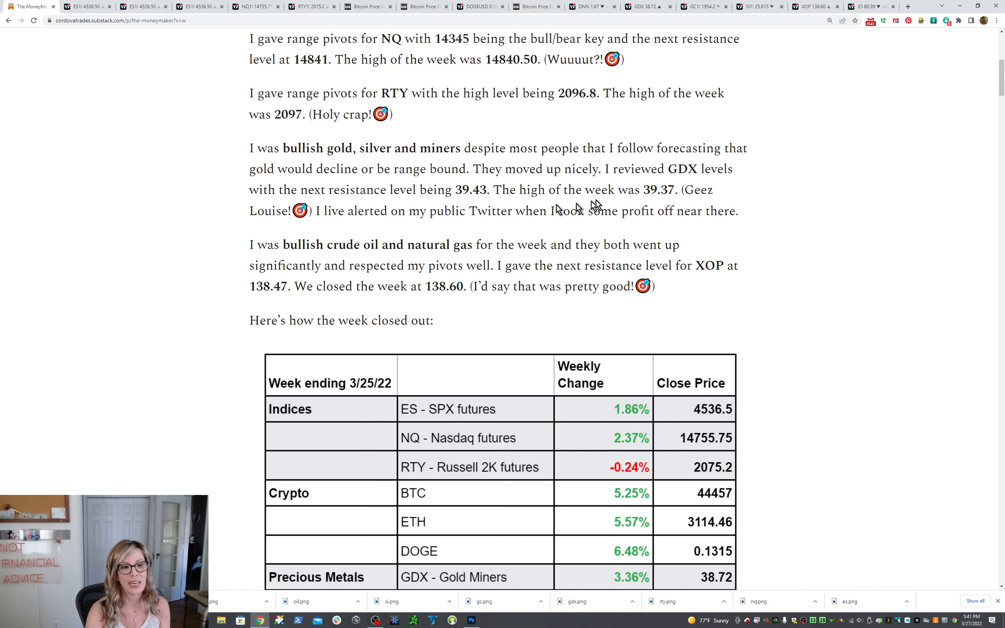
pyautogui.moveTo(787, 220)
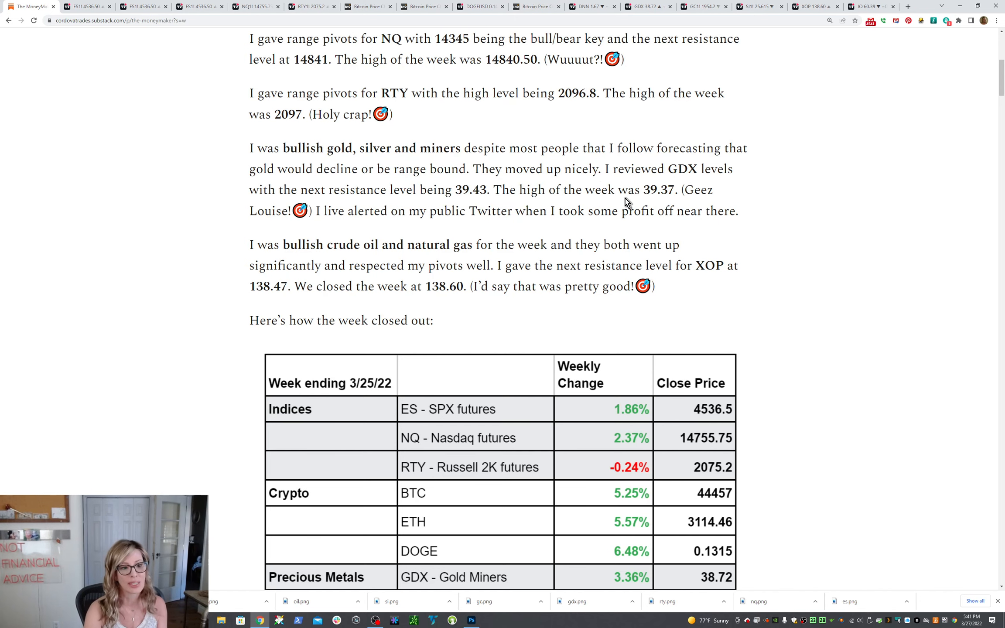
# - Scroll to show the gold, silver and XOP Energy rows and the crypto timing note
pyautogui.scroll(-3)
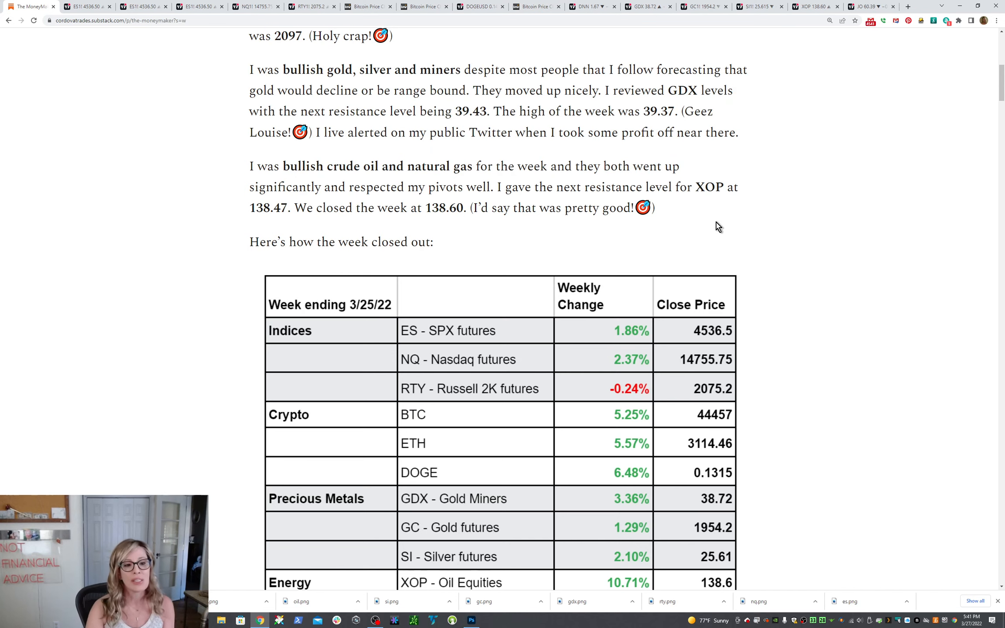
pyautogui.moveTo(438, 191)
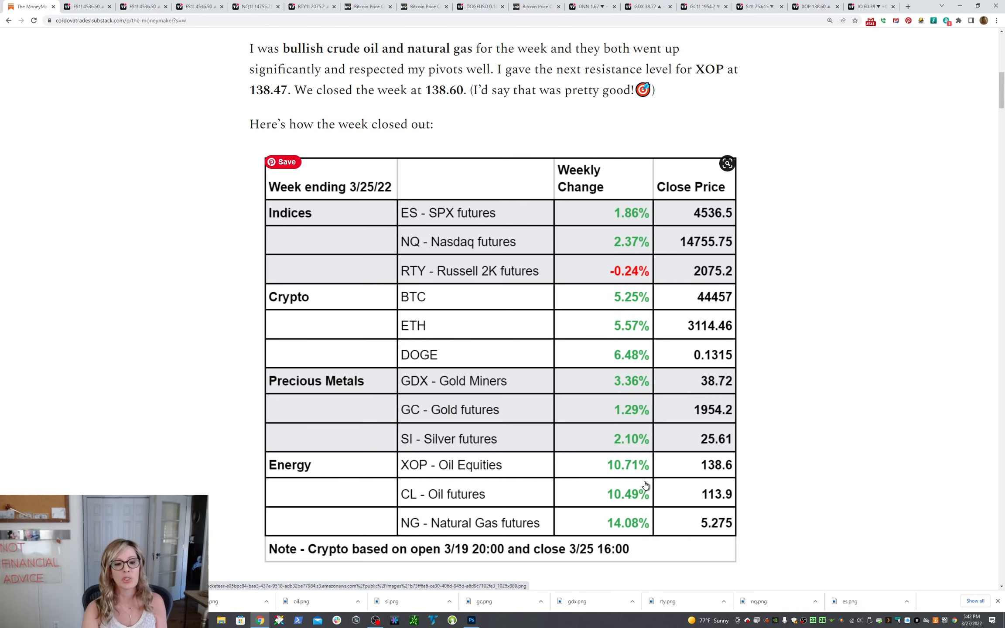
# - Scroll to the 3/28–4/1/22 week-ahead outlook on gold, oil, indices and natural gas
pyautogui.scroll(-3)
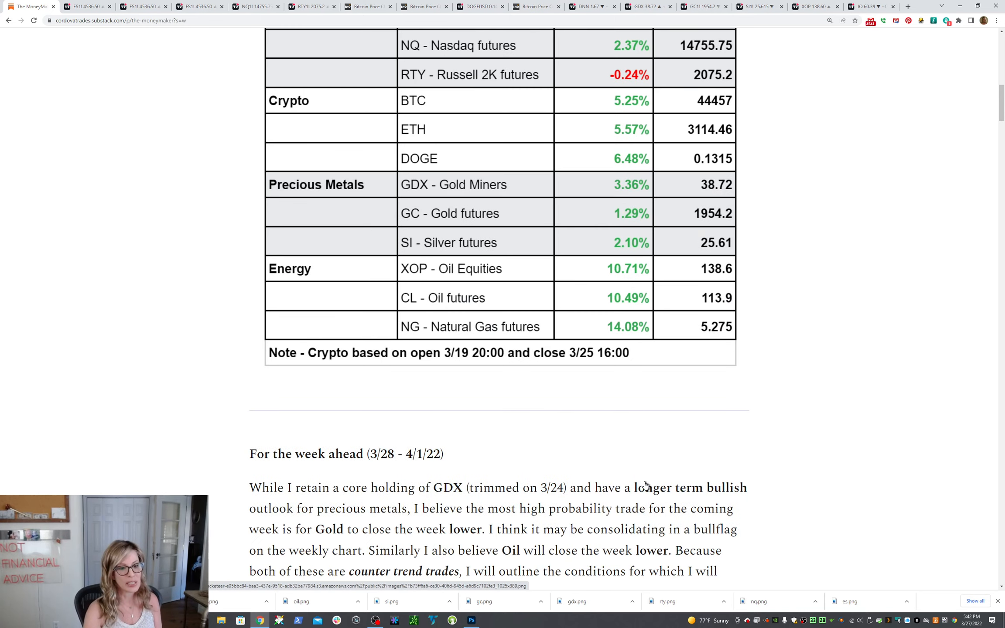
pyautogui.scroll(-3)
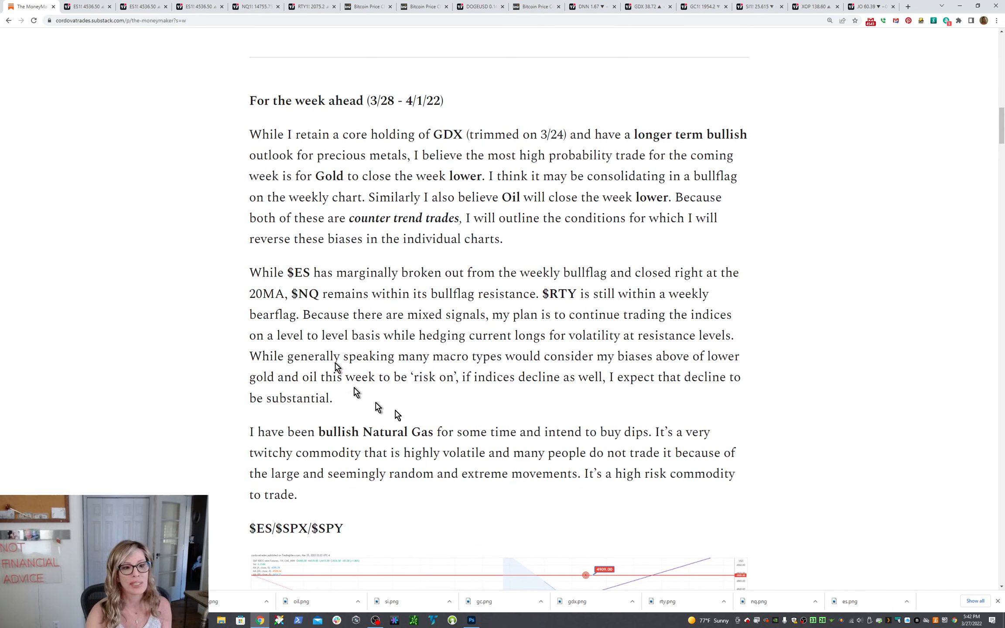
pyautogui.moveTo(903, 336)
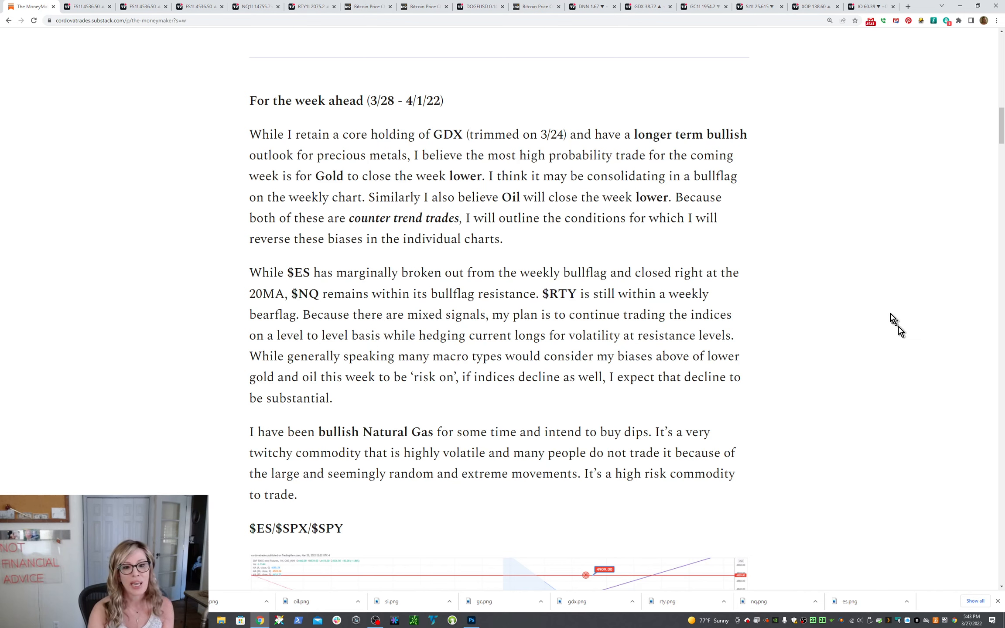
pyautogui.moveTo(391, 330)
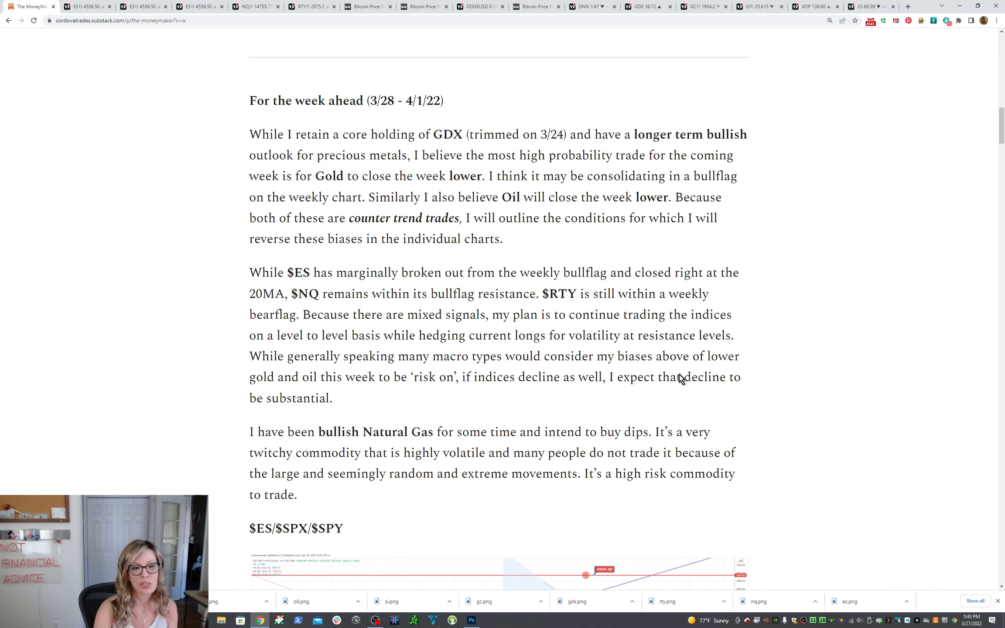
pyautogui.moveTo(841, 341)
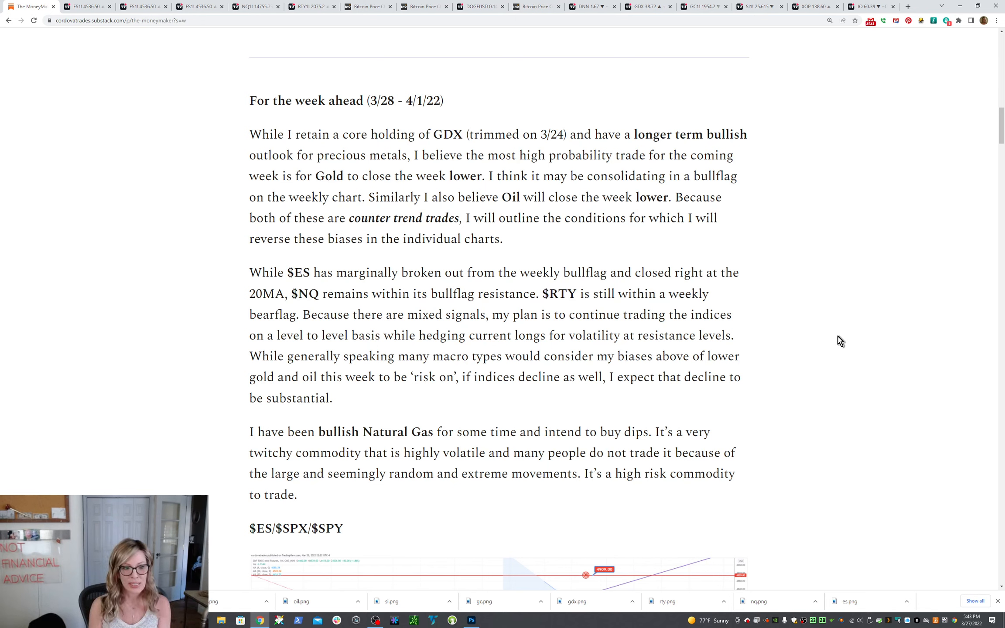
pyautogui.moveTo(564, 485)
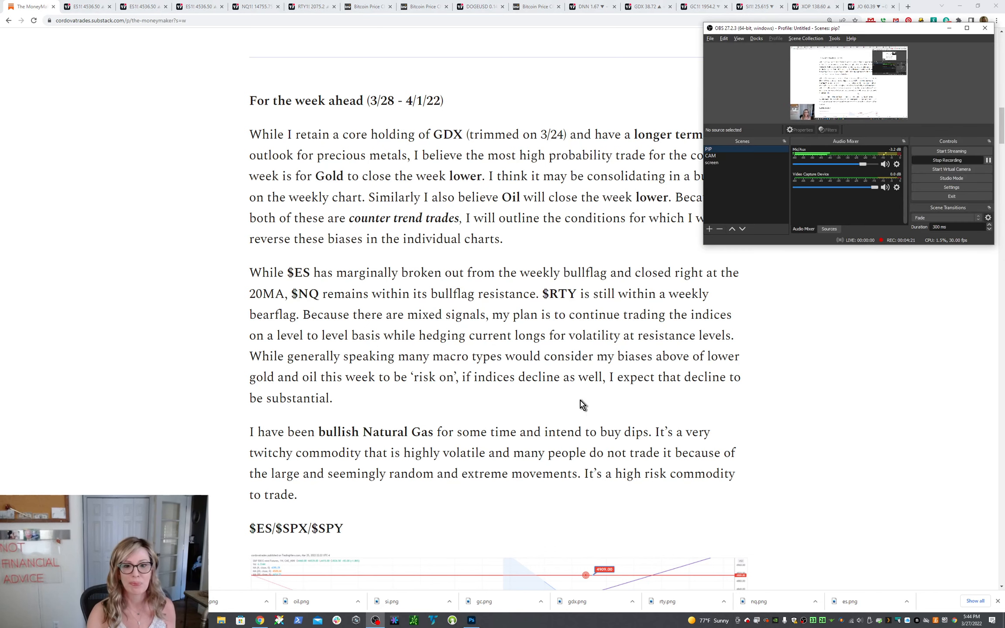
pyautogui.click(710, 156)
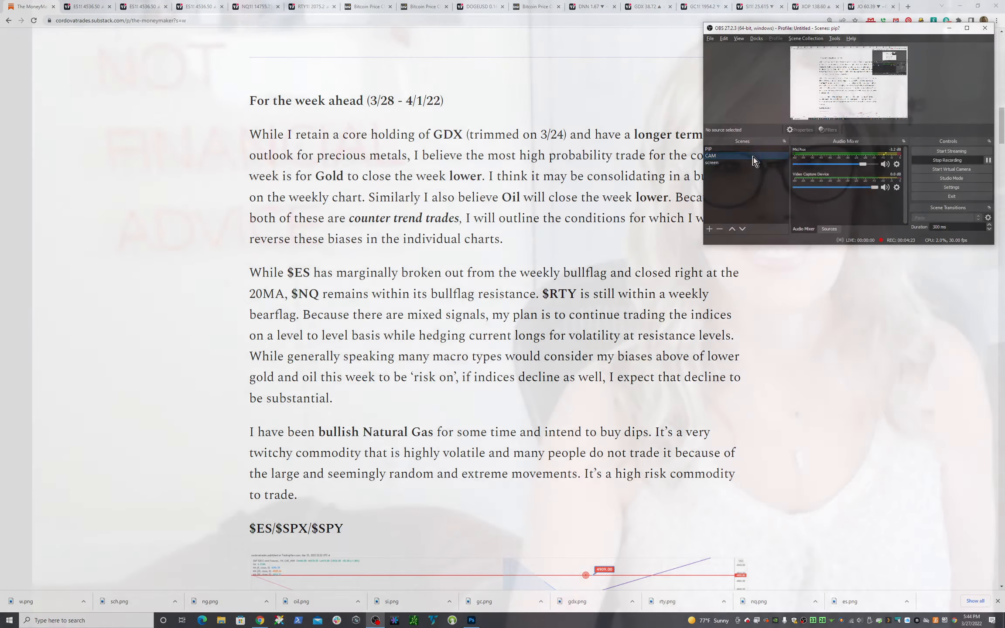